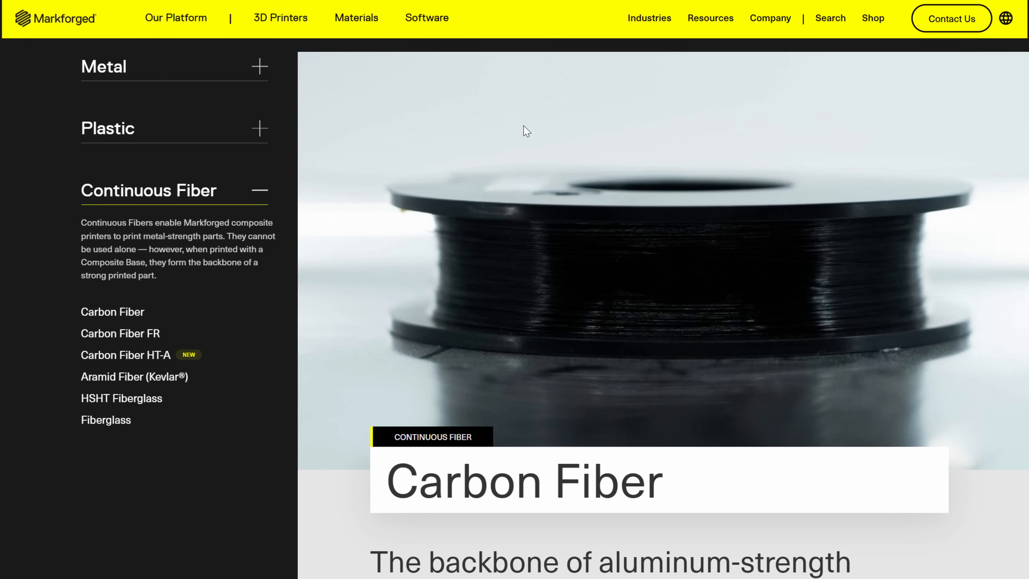
- Step through the boat preview layer by layer and load the drone frame plate
scroll("down", 3)
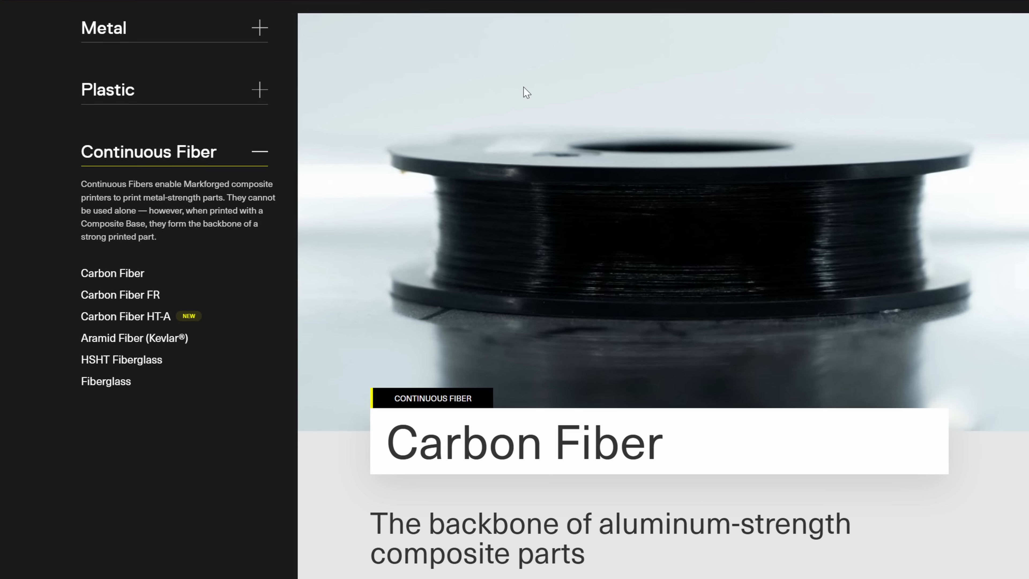
scroll("down", 3)
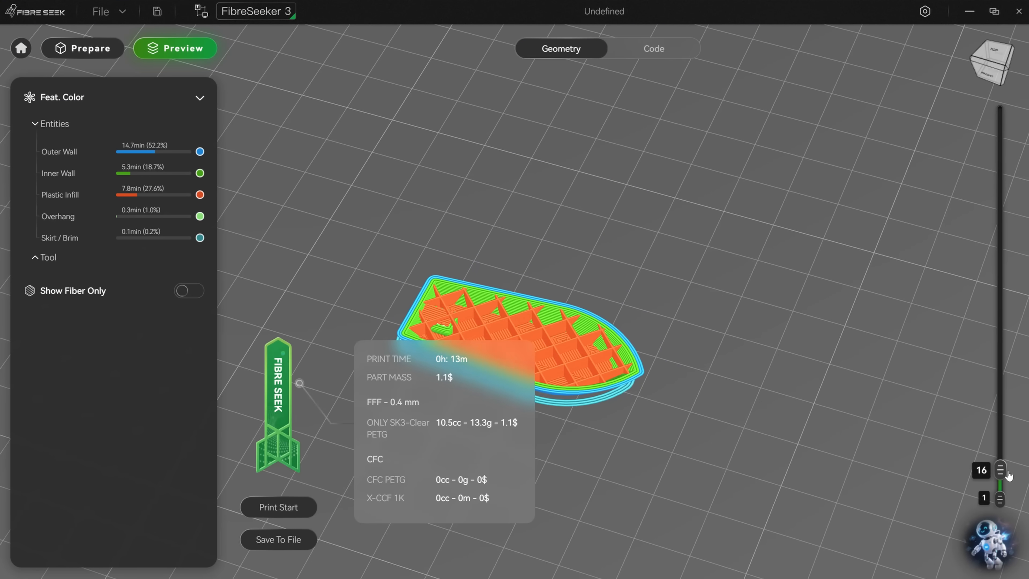
left_click_drag(1000, 470, 1000, 397)
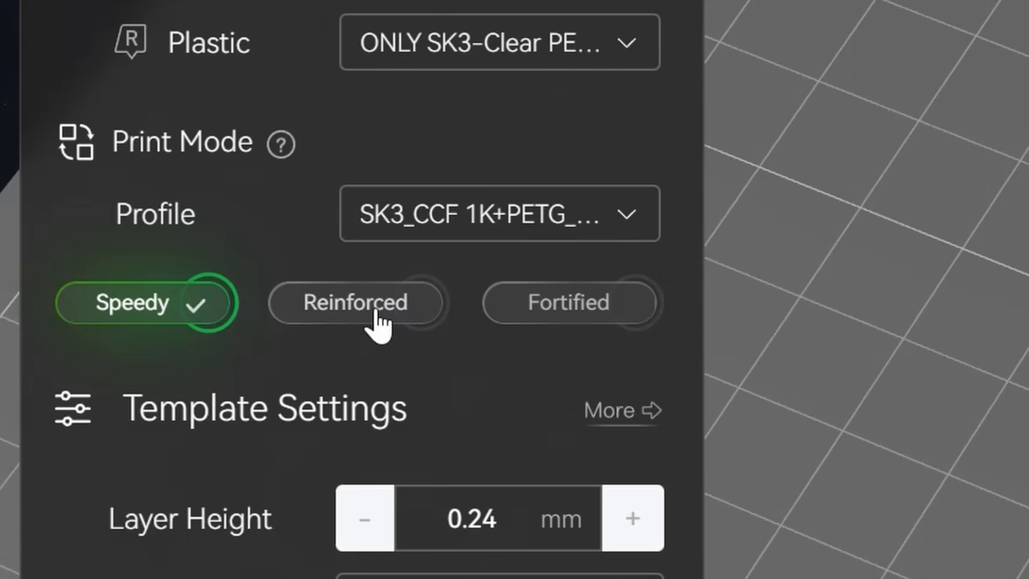
left_click(569, 303)
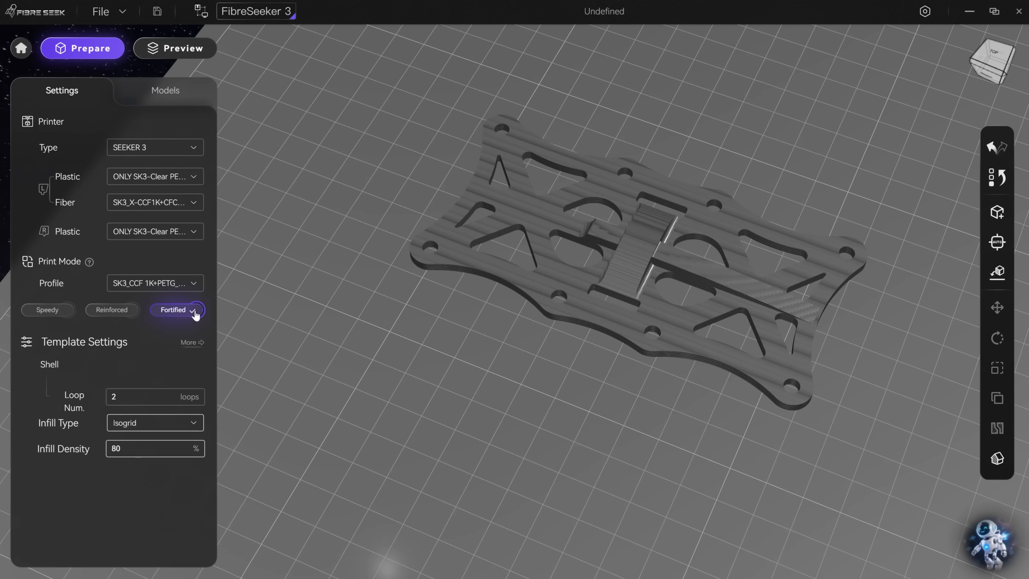
mouse_move(127, 317)
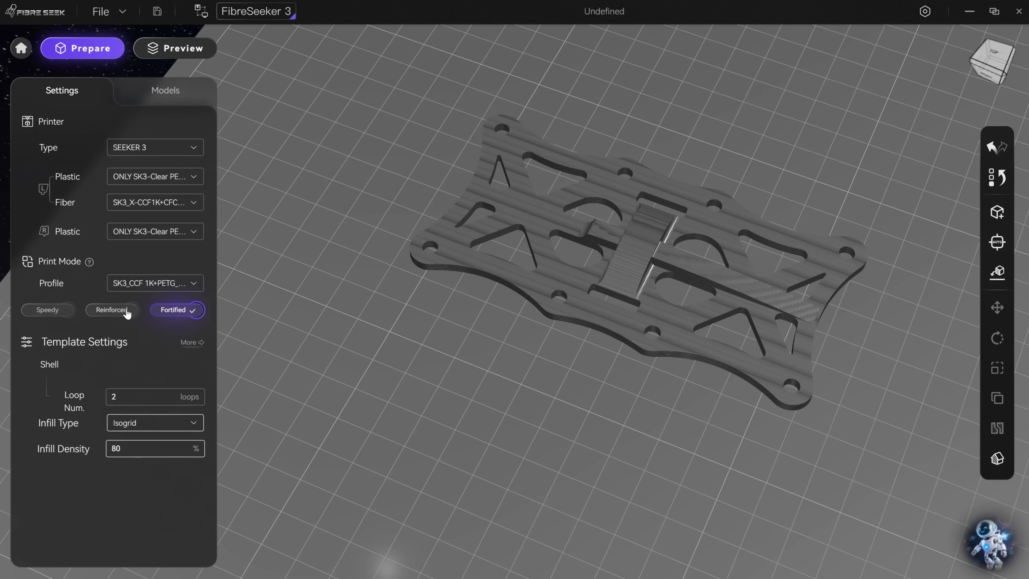
mouse_move(115, 321)
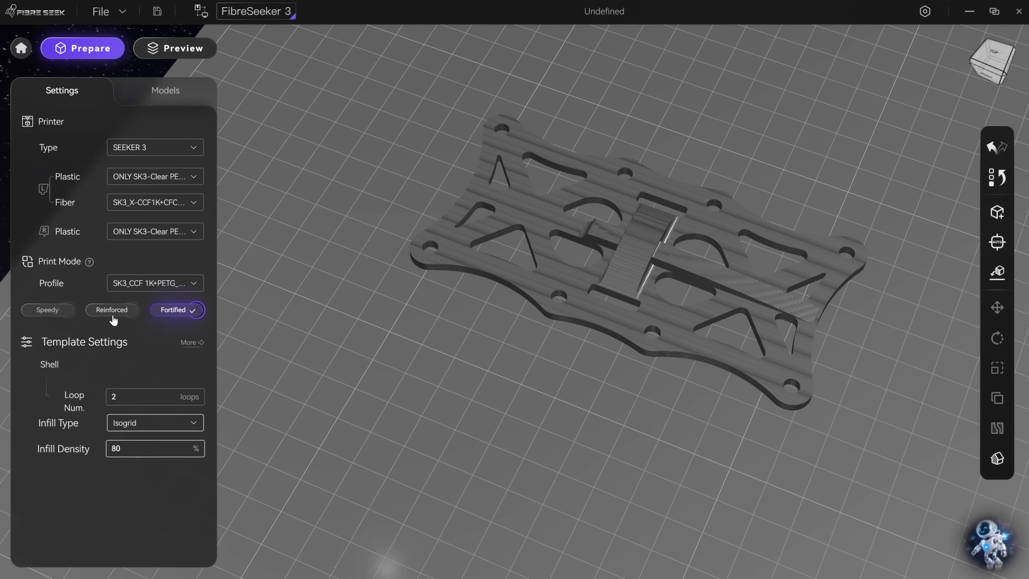
- Switch the plate to Reinforced print mode and slice it for preview
left_click(111, 310)
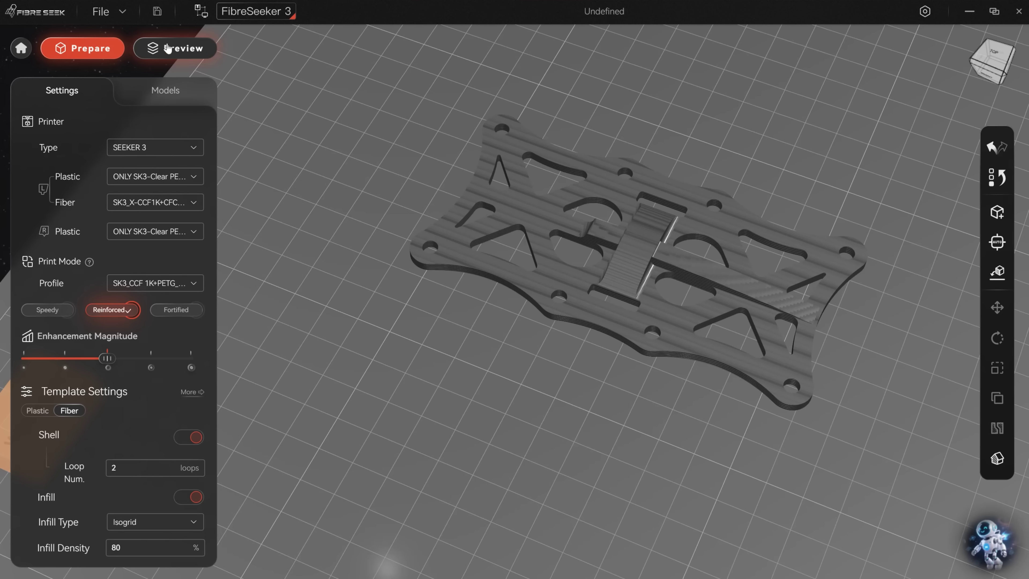
mouse_move(184, 54)
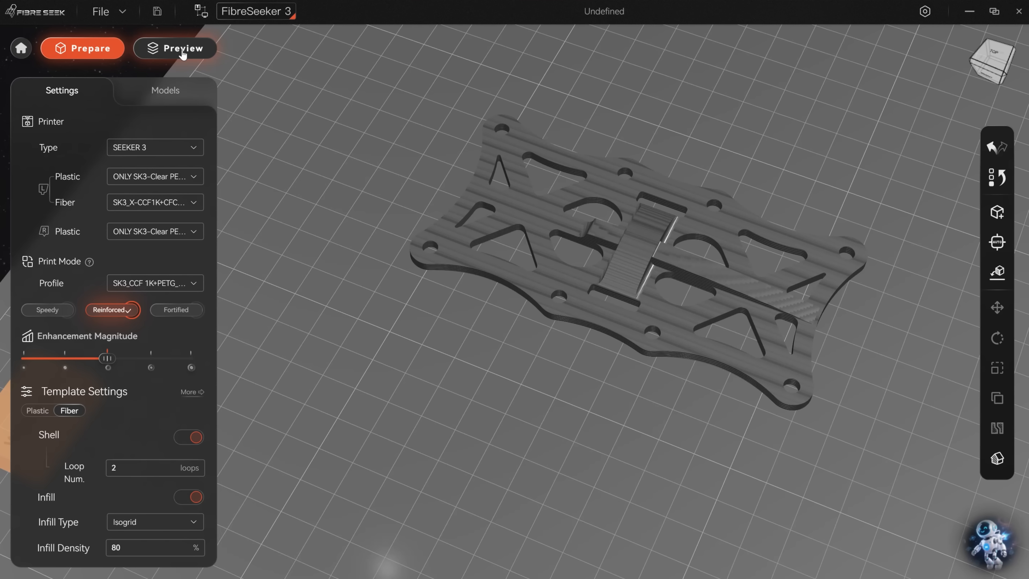
left_click(177, 48)
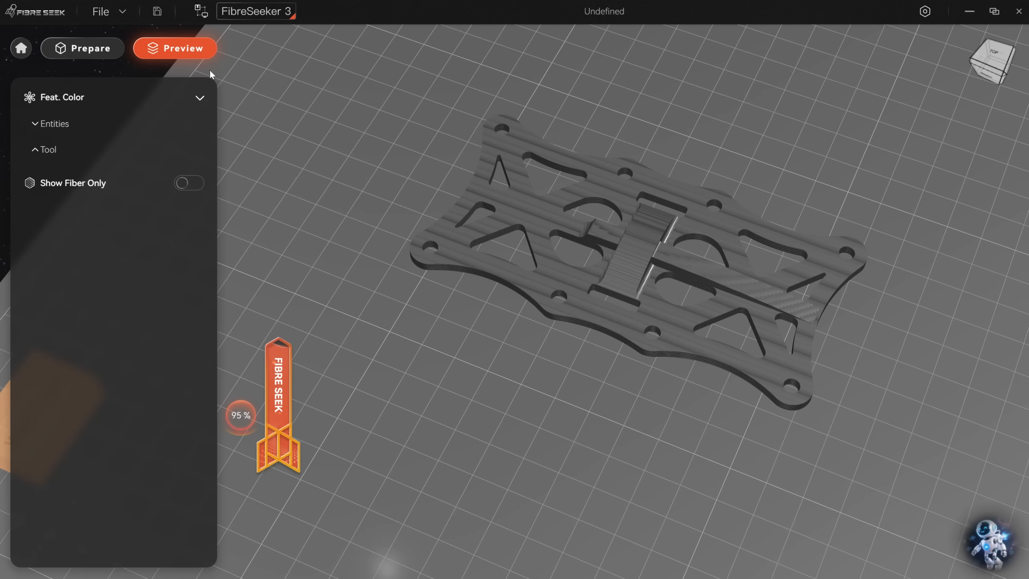
- Show only the fiber paths, then return to the Reinforced fiber template settings
left_click(176, 48)
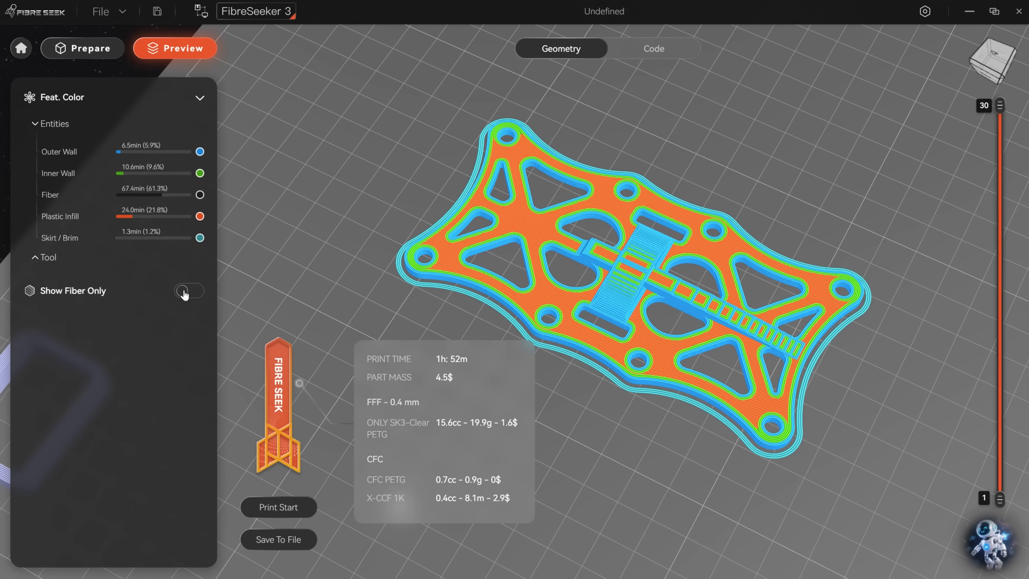
left_click(187, 291)
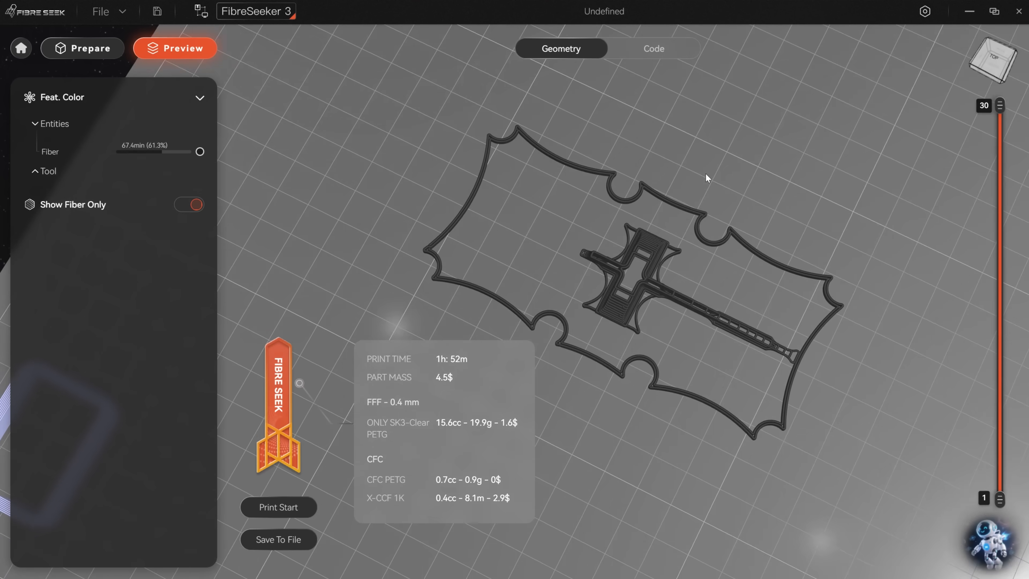
left_click(195, 205)
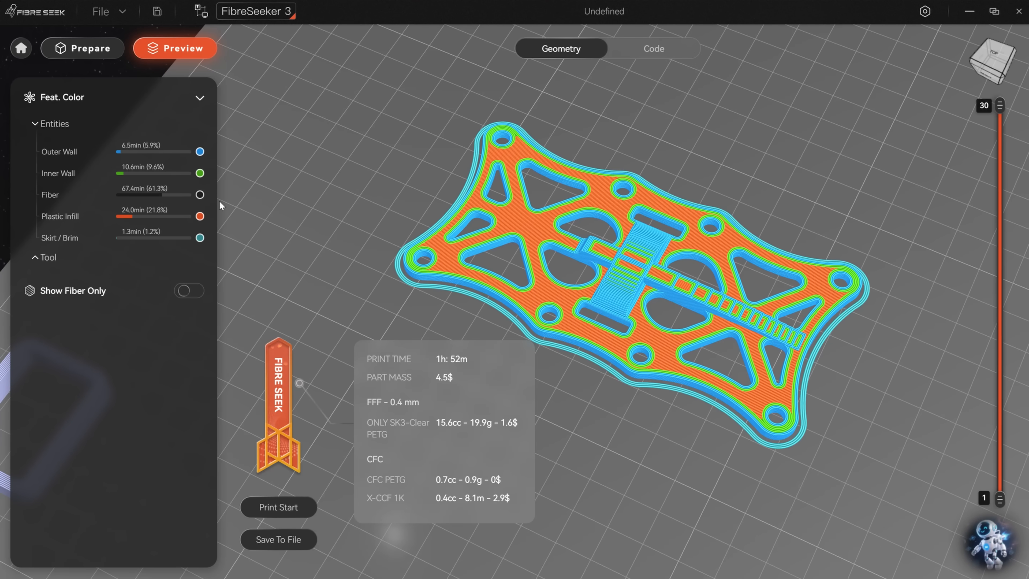
left_click_drag(1001, 105, 1000, 201)
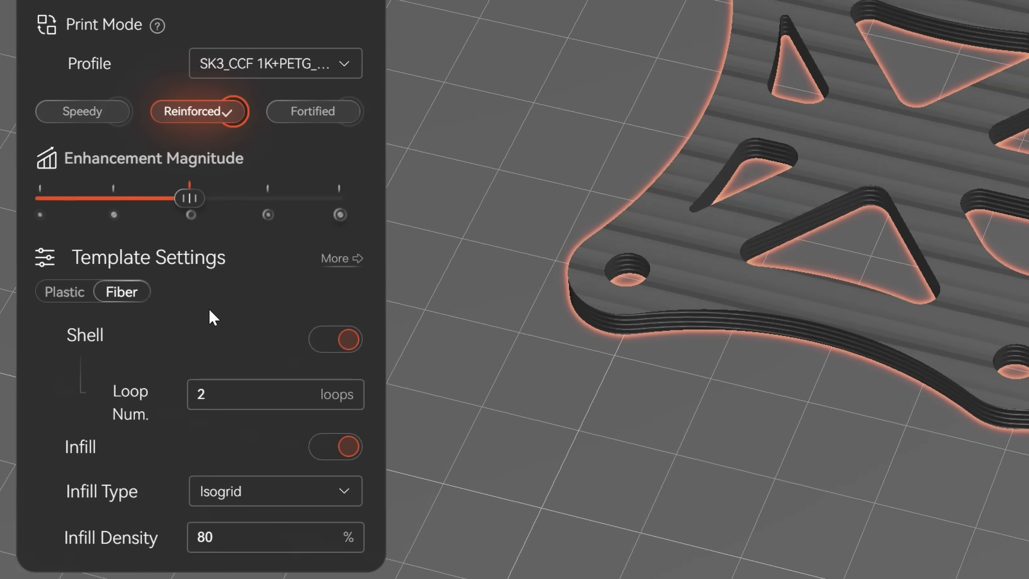
- Lower the fiber infill density to 50% and re-slice the plate
left_click(274, 491)
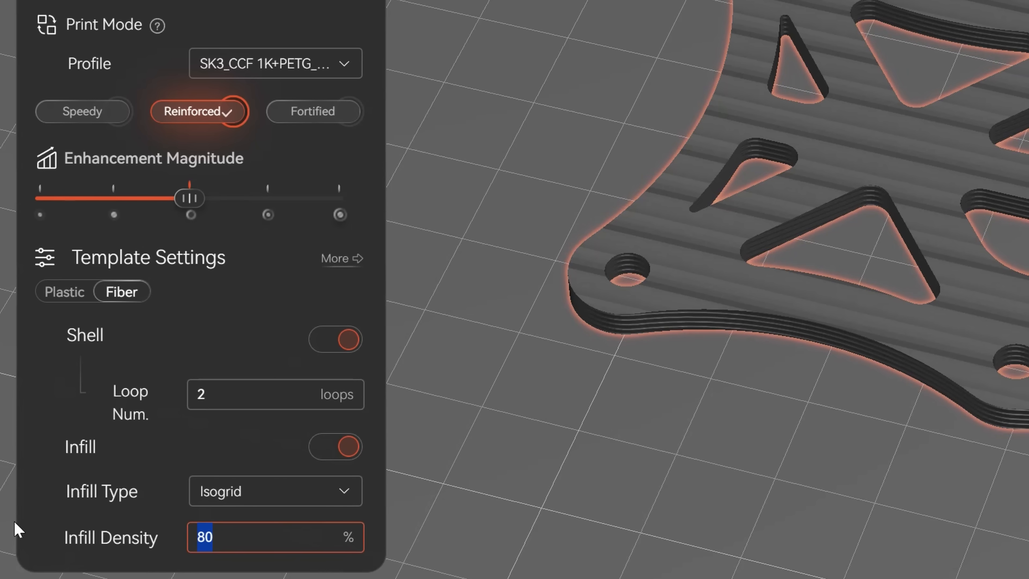
type("50")
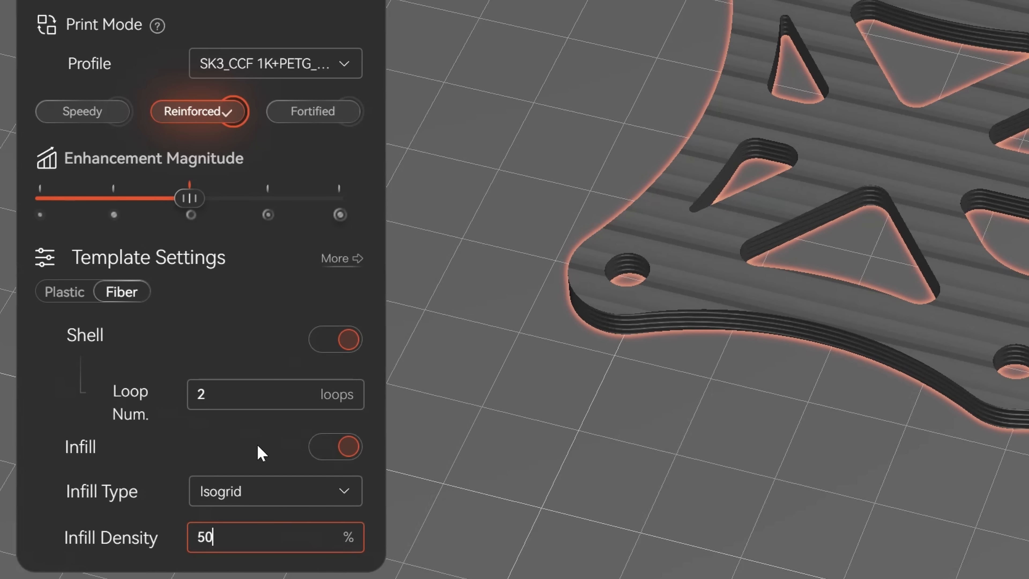
left_click(176, 48)
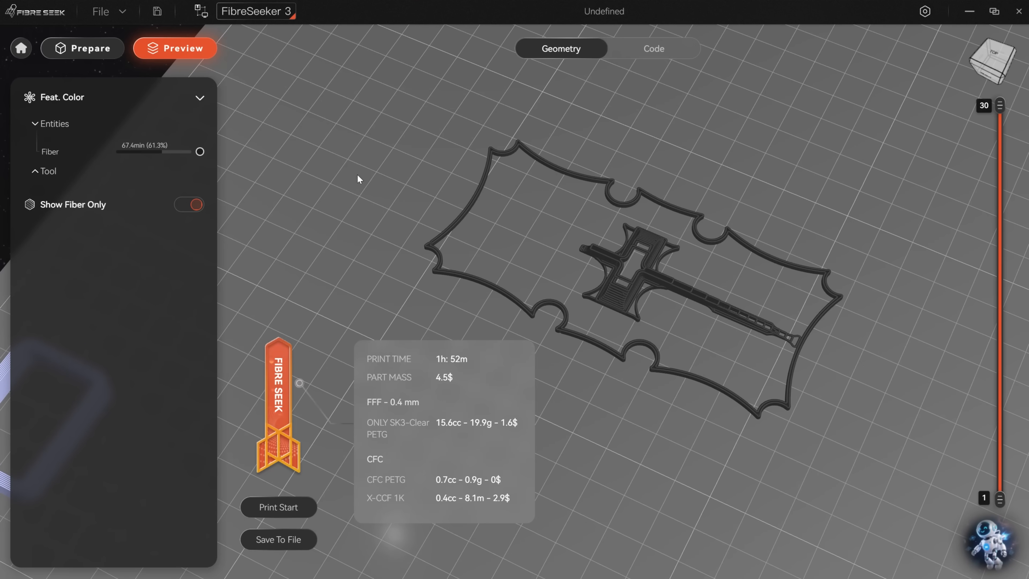
- Show all printed features and set the layer slider to 9, 24 and finally 6
left_click(190, 206)
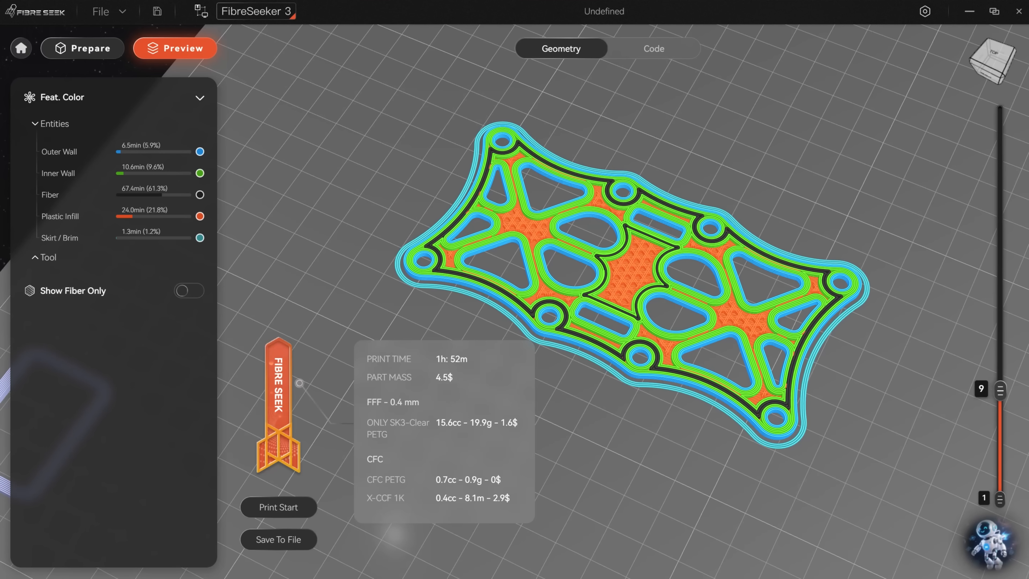
left_click_drag(999, 391, 999, 415)
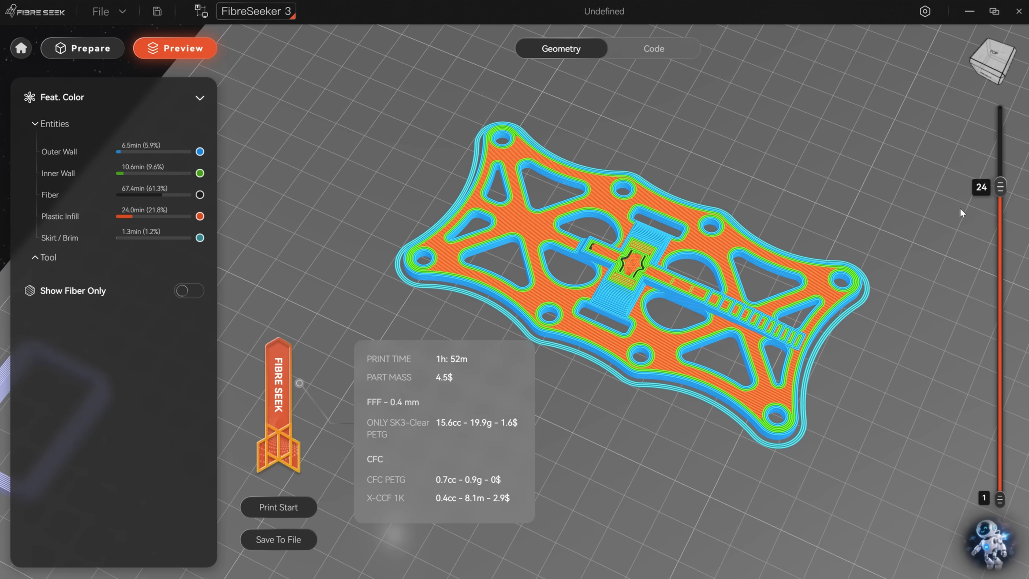
left_click_drag(1000, 186, 1000, 430)
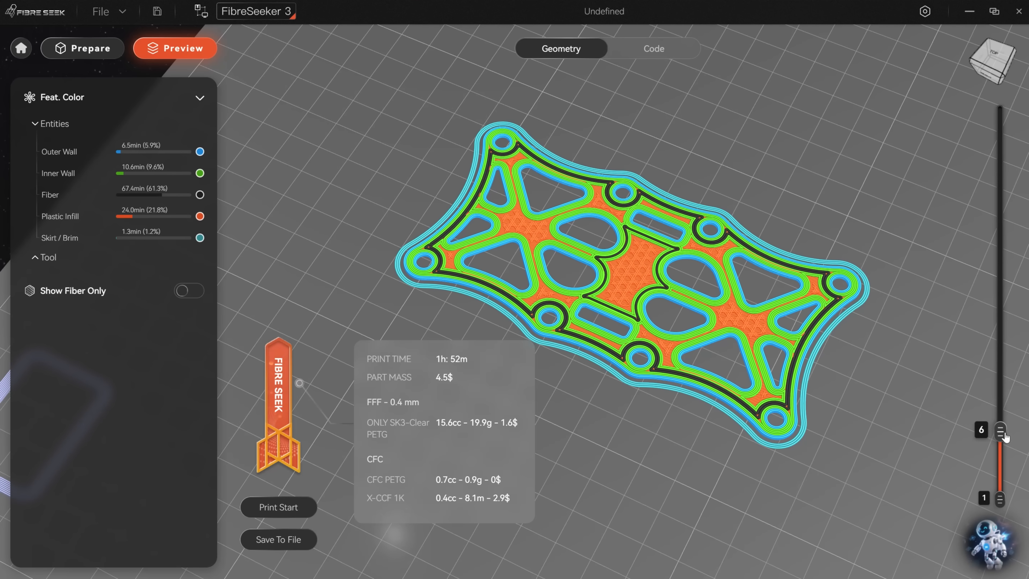
left_click_drag(1000, 433, 999, 389)
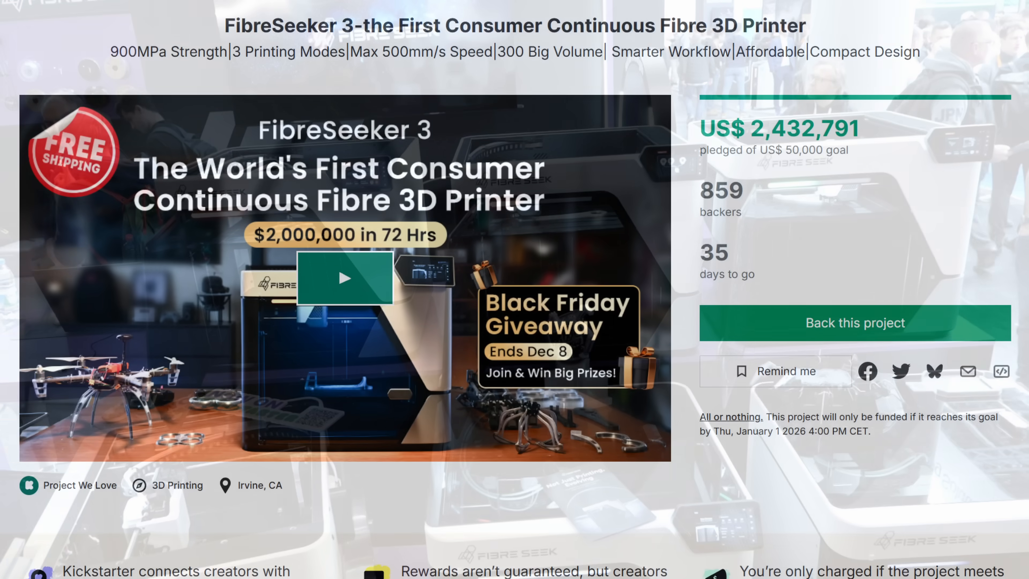
- Scroll down the FibreSeeker 3 Kickstarter campaign page
scroll("down", 3)
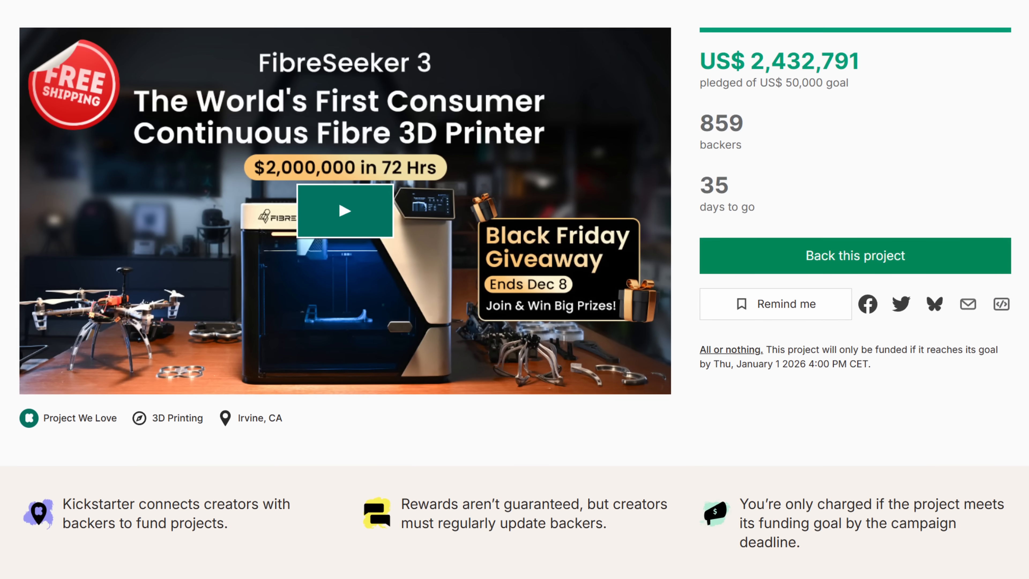
scroll("down", 3)
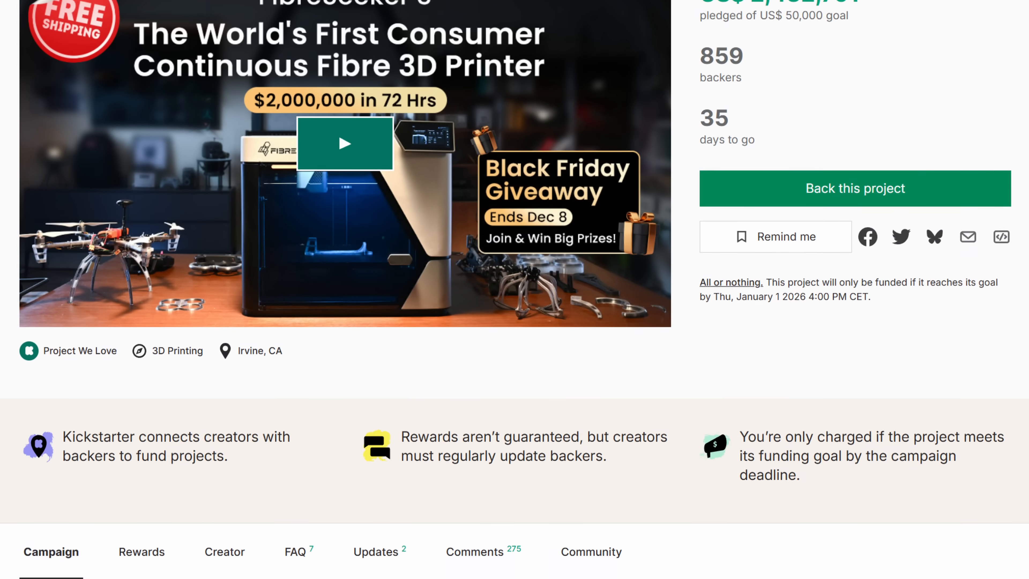